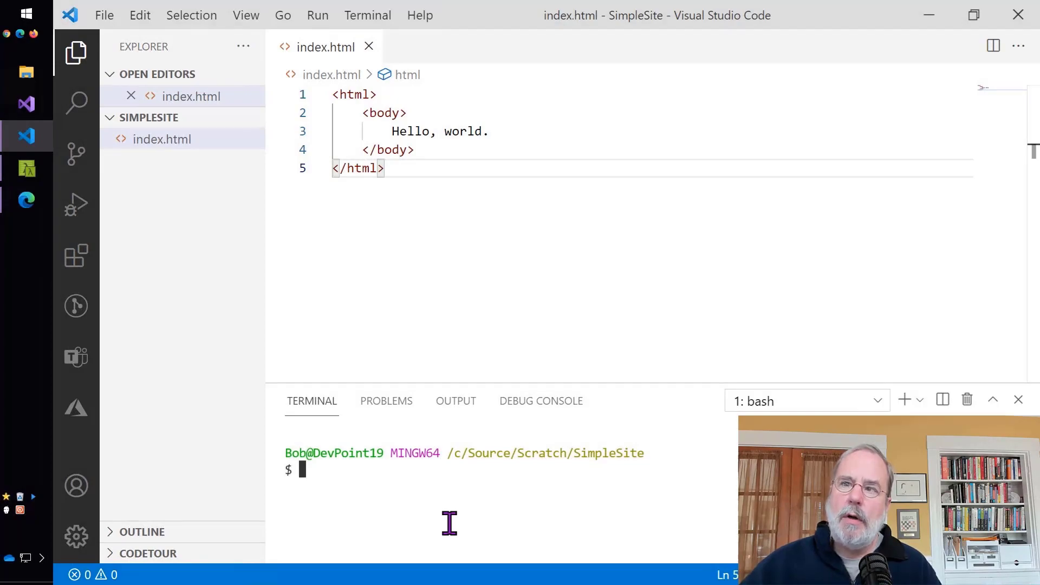
Step: Start a local http server with npx http-server in the terminal
type("npx htt")
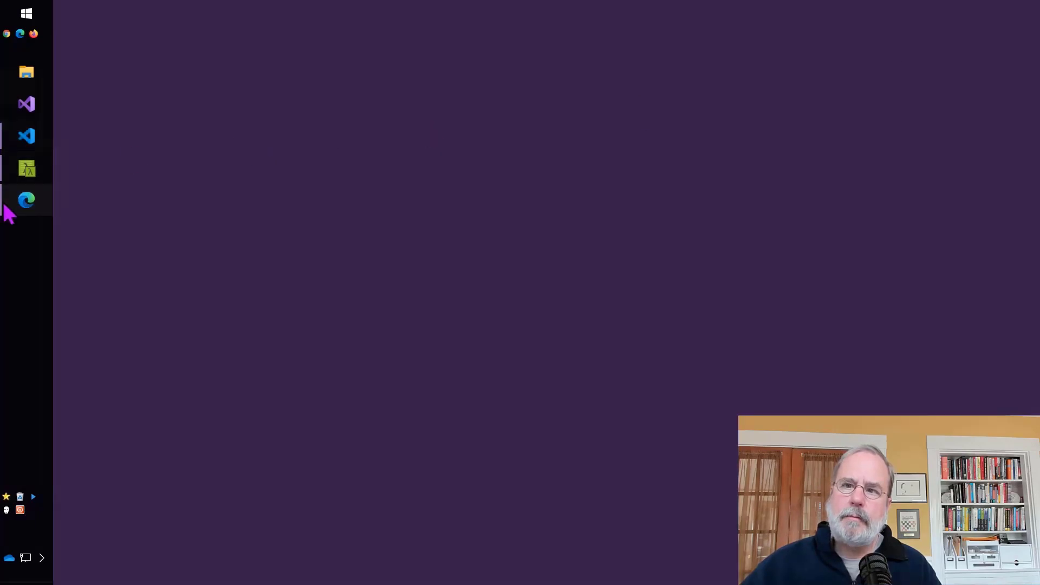
left_click(26, 200)
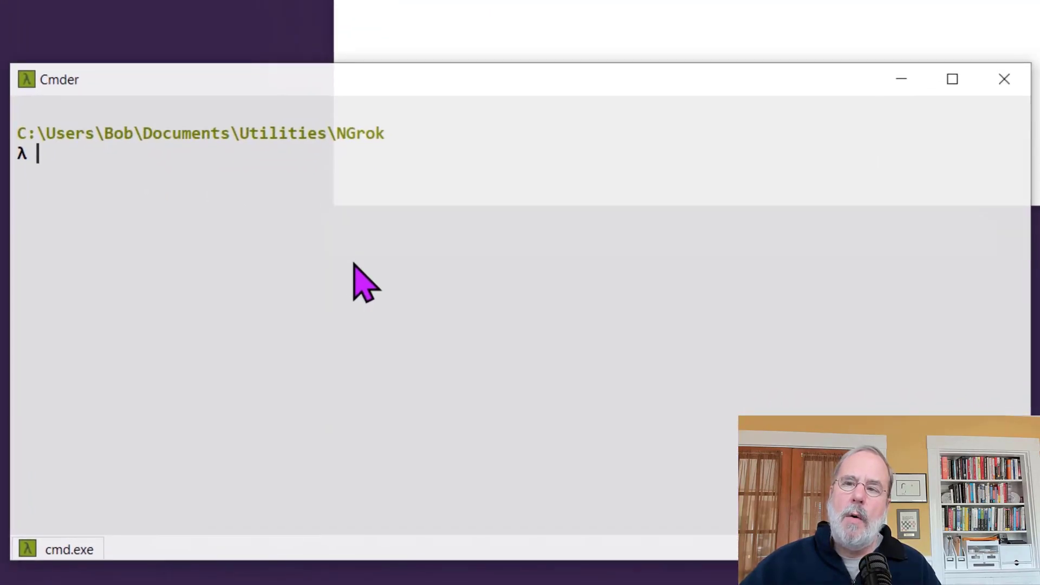
Step: Run 'ngrok http 8080' to tunnel localhost:8080 to public ngrok.io addresses
type("ngrok")
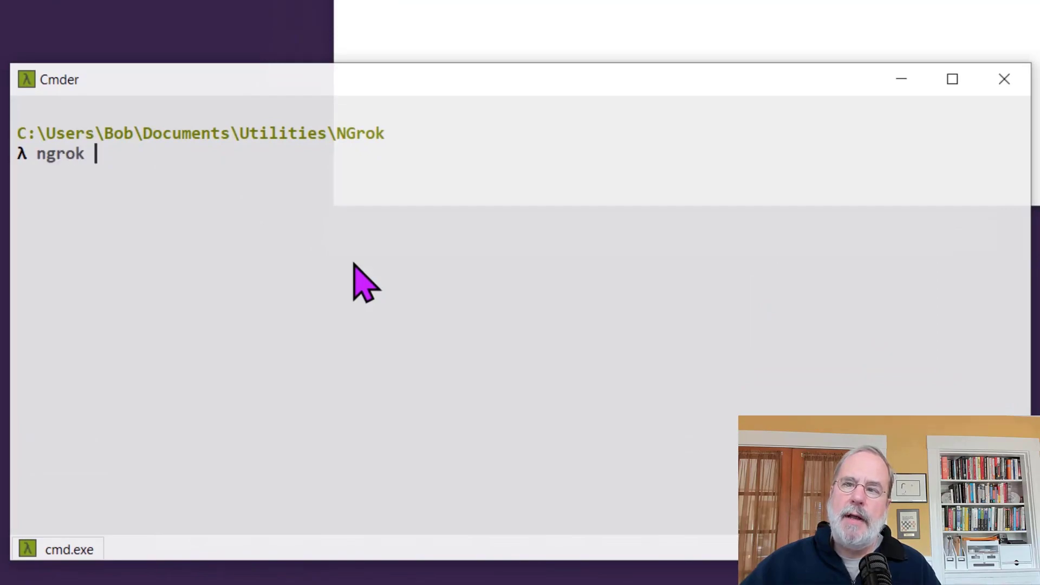
type("http 8080")
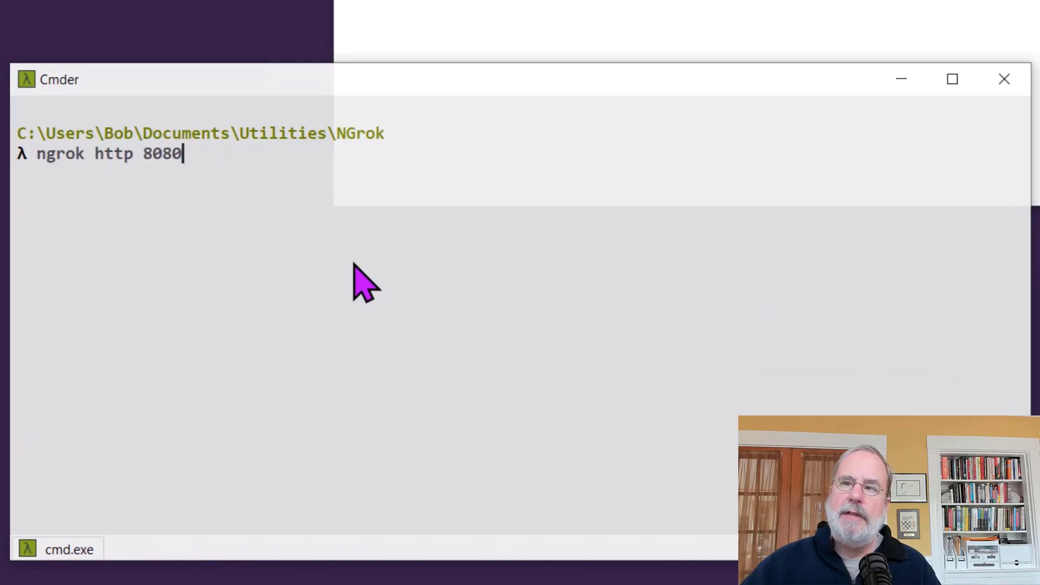
key("enter")
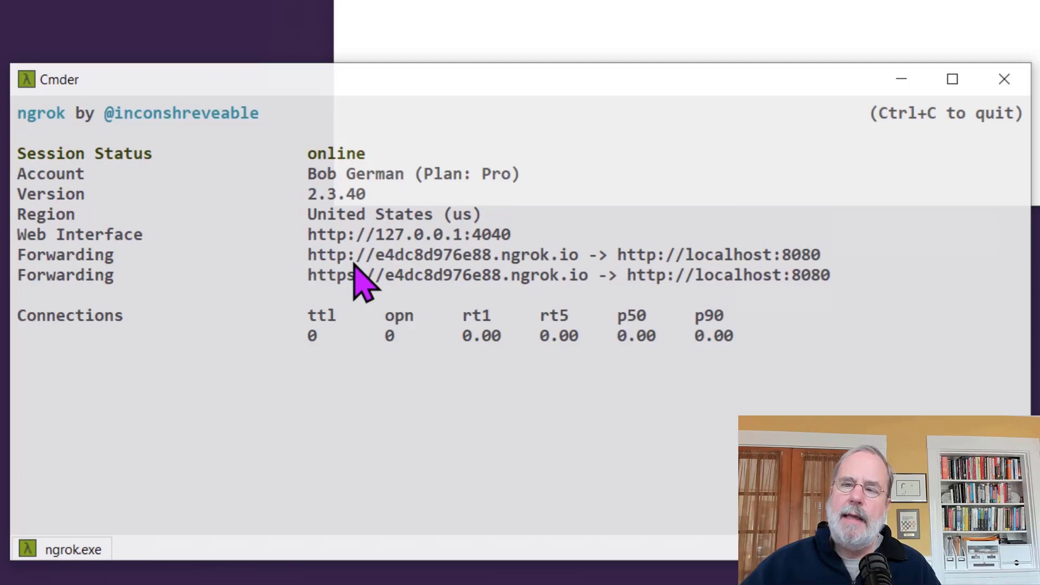
mouse_move(332, 312)
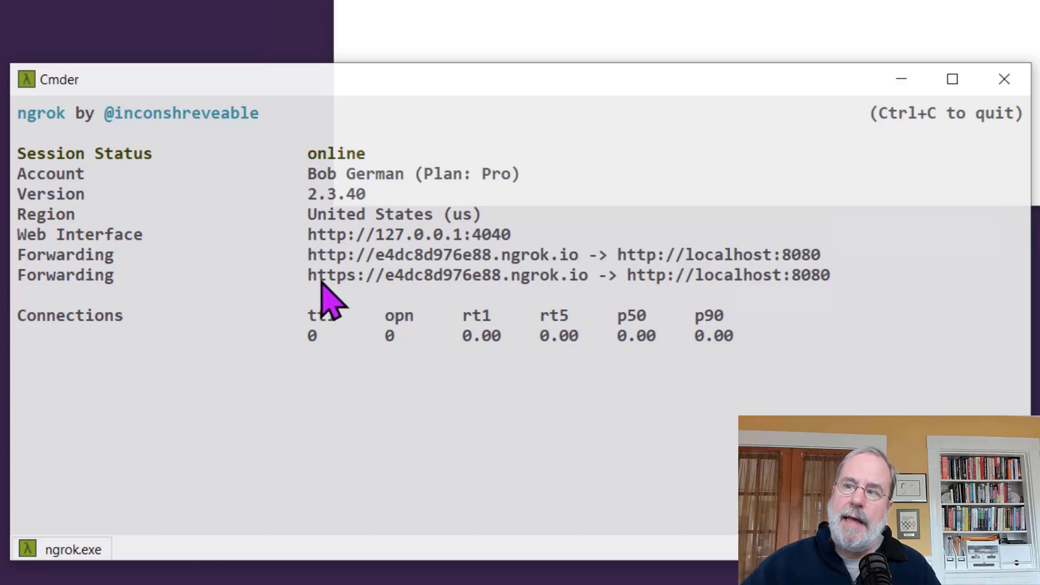
double_click(345, 274)
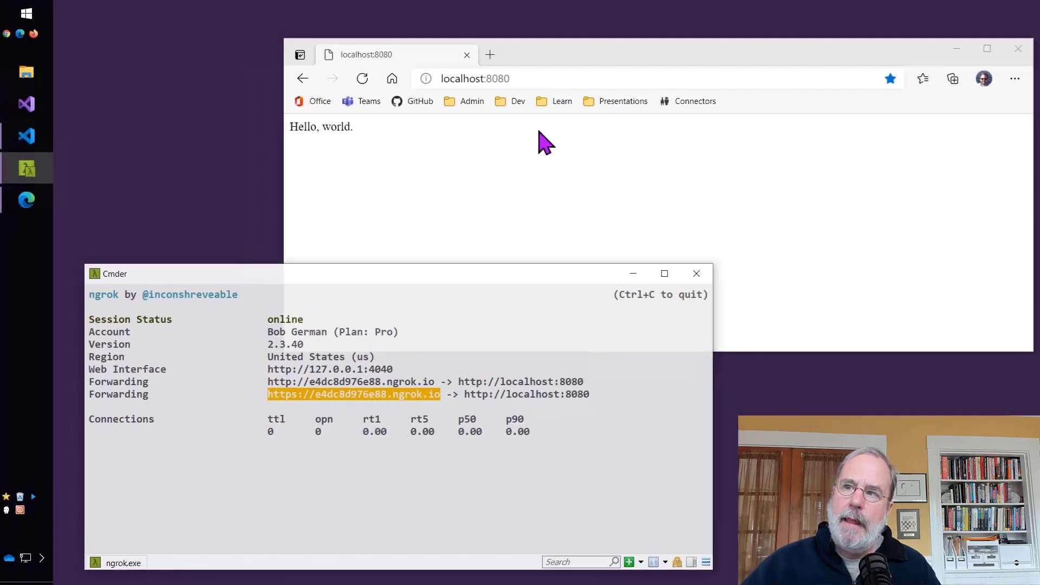
type("https://e4dc8d976e88.ngrok.io")
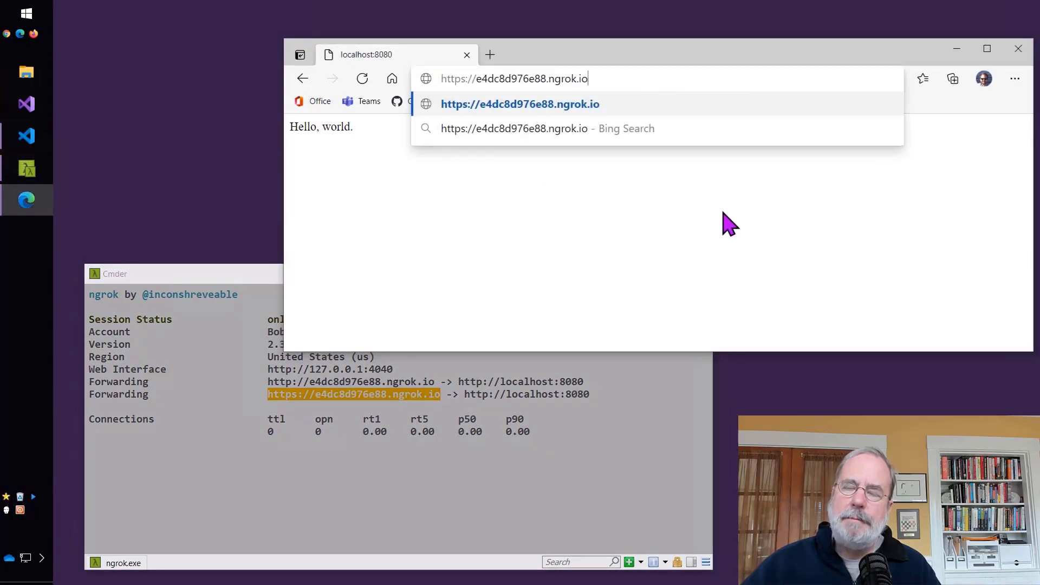
mouse_move(747, 245)
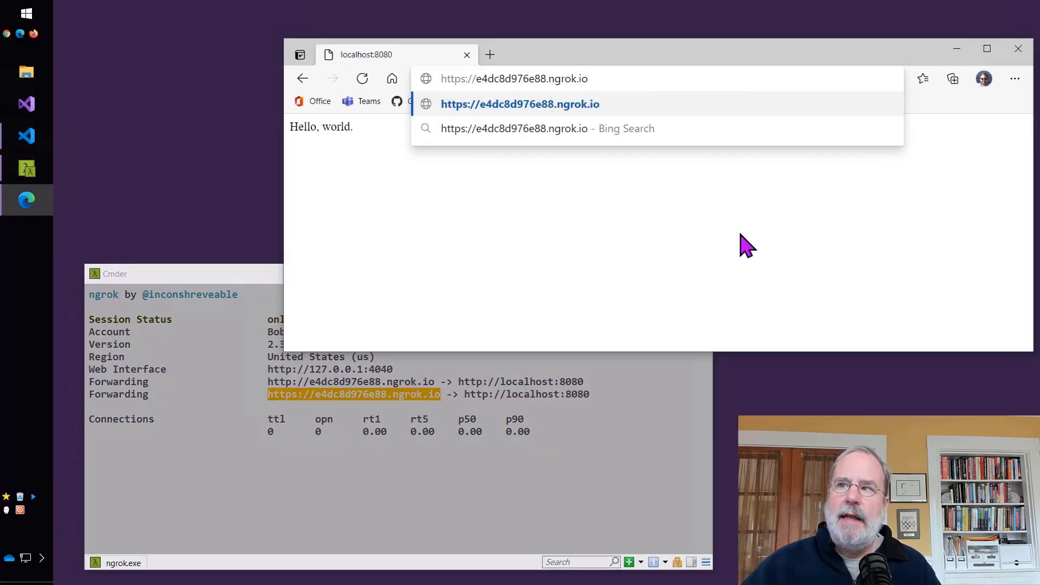
left_click(521, 104)
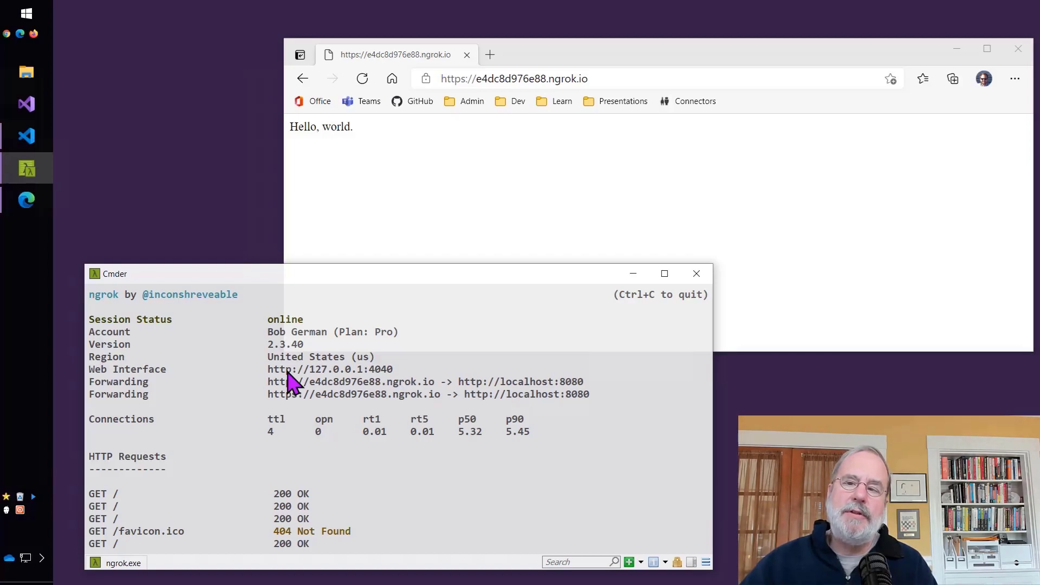
Step: Copy the ngrok Web Interface address and open a new Edge tab
double_click(282, 370)
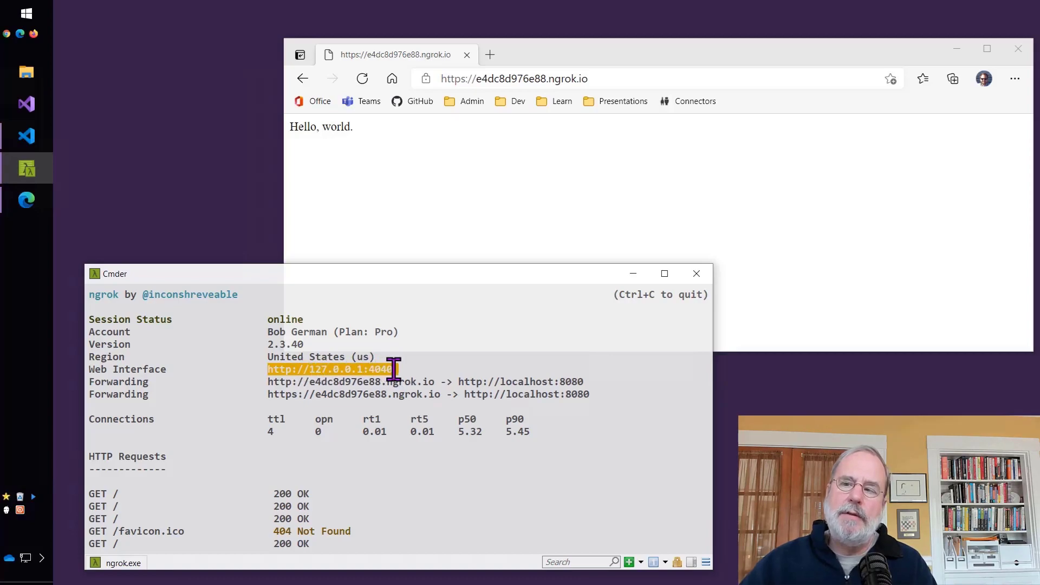
left_click(490, 54)
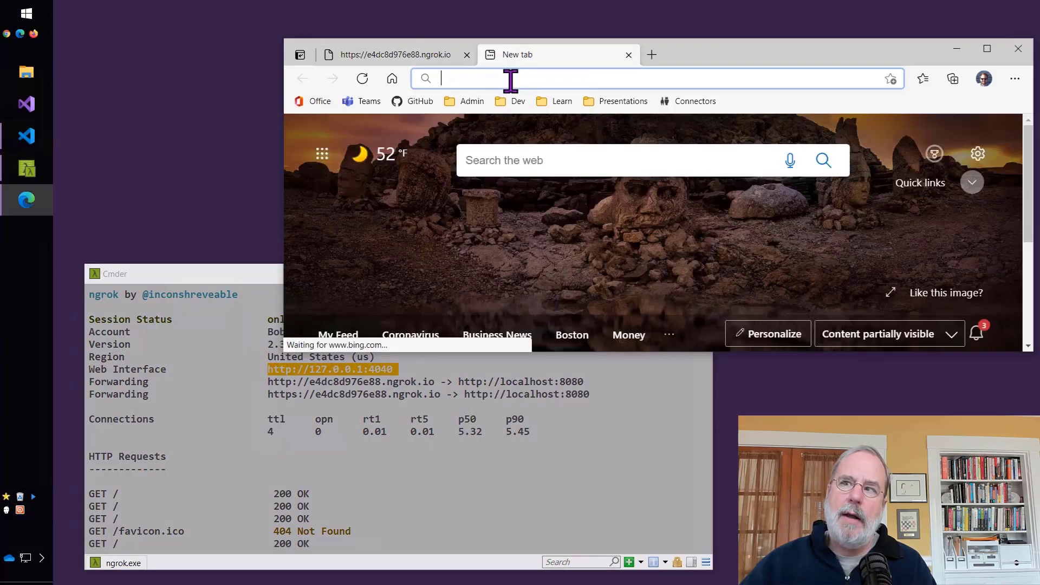
Step: Go to 127.0.0.1:4040/inspect/http to view logged tunnel requests
type("127.0.0.1:4040/inspect/http")
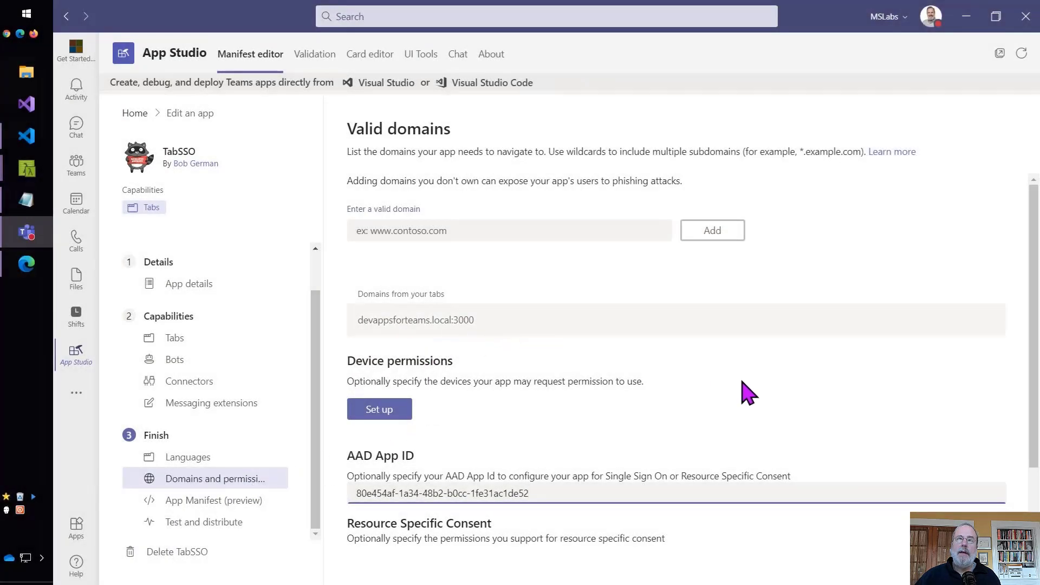
Step: Review the Single-Sign-On api:// URL, then go to Test and distribute
scroll("down", 3)
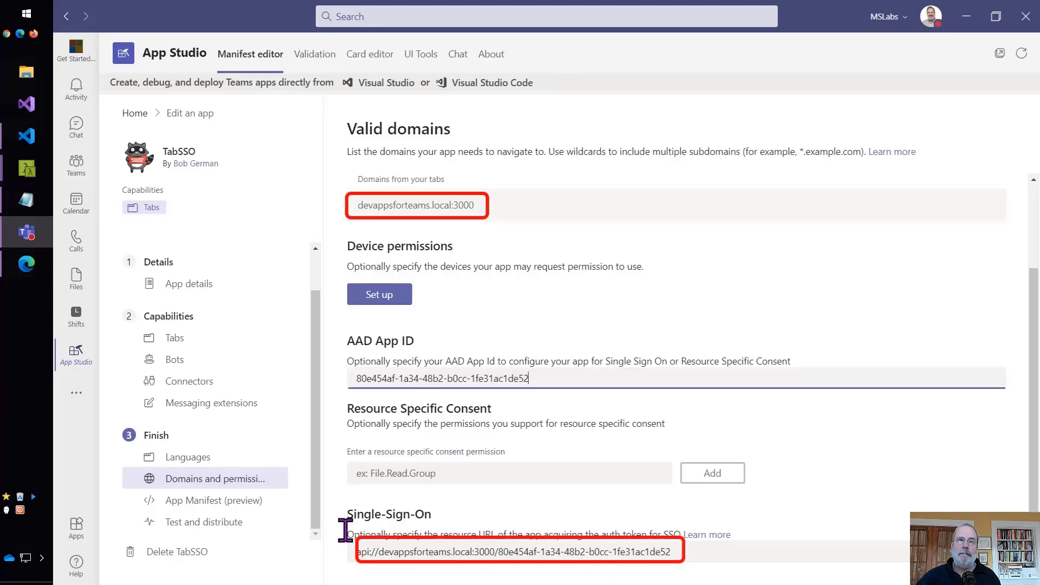
mouse_move(215, 541)
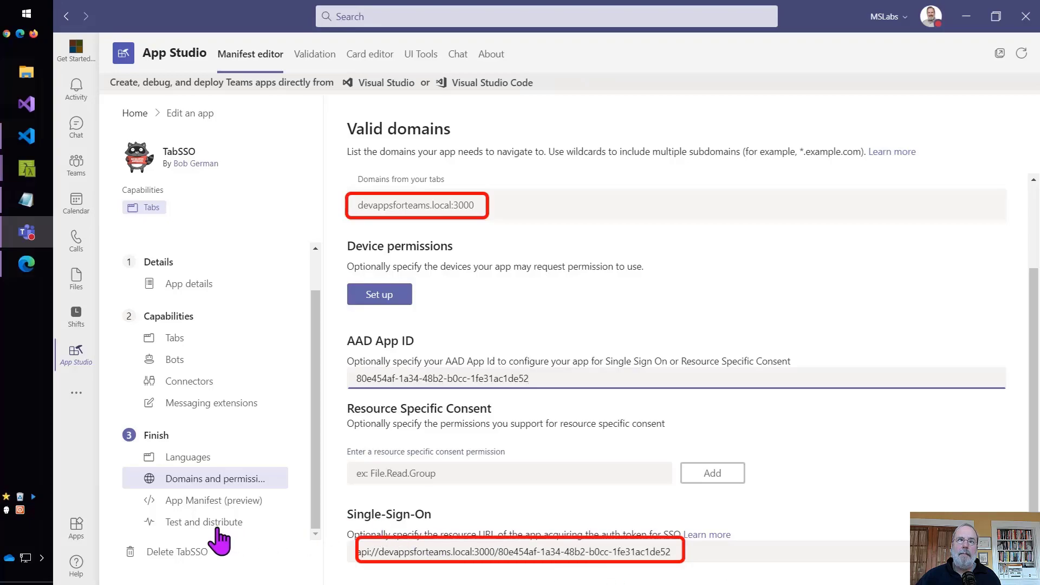
left_click(205, 522)
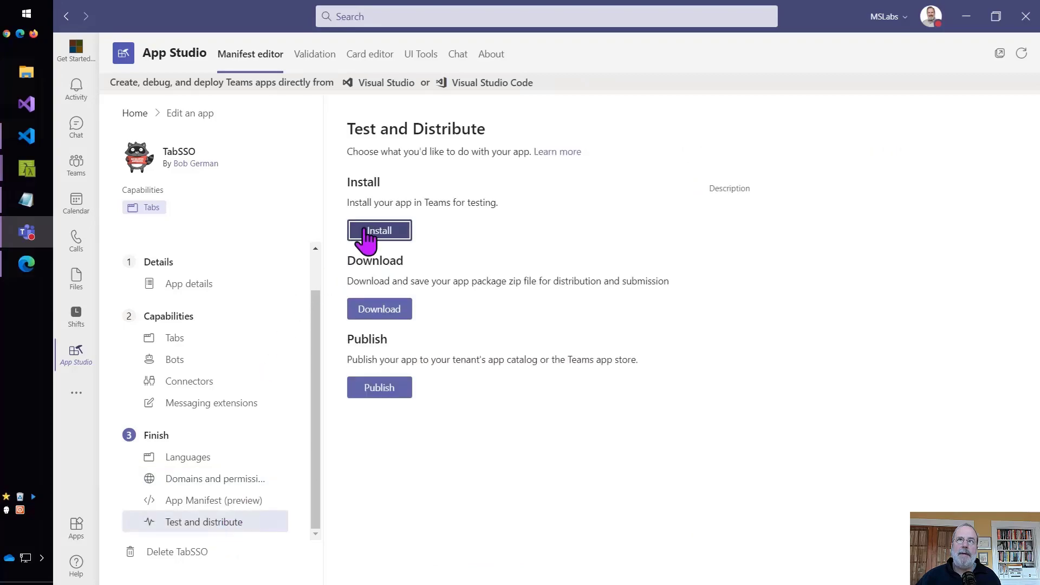
Step: Install the TabSSO app and add it to Teams
left_click(378, 230)
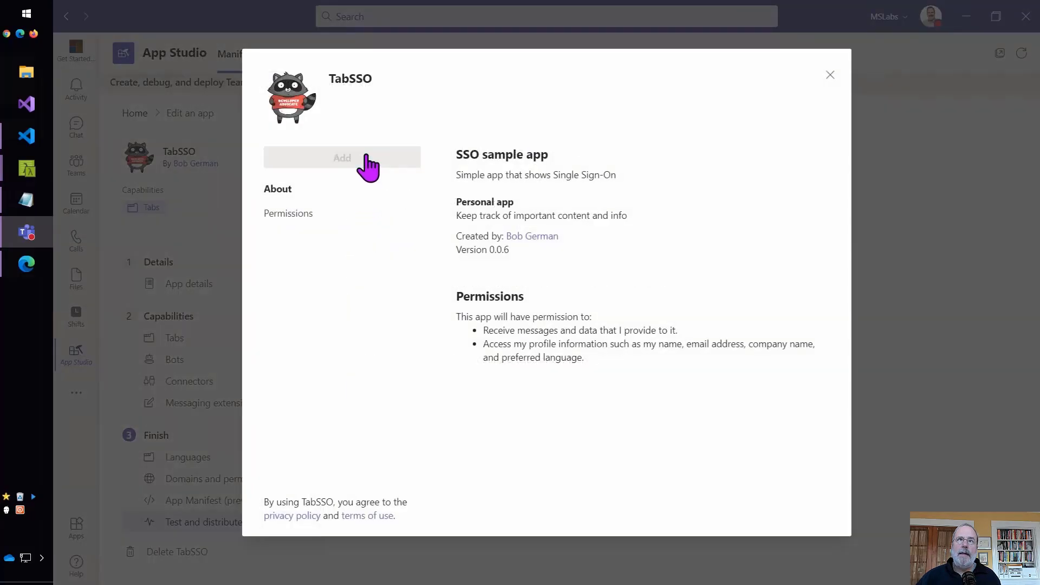
mouse_move(852, 478)
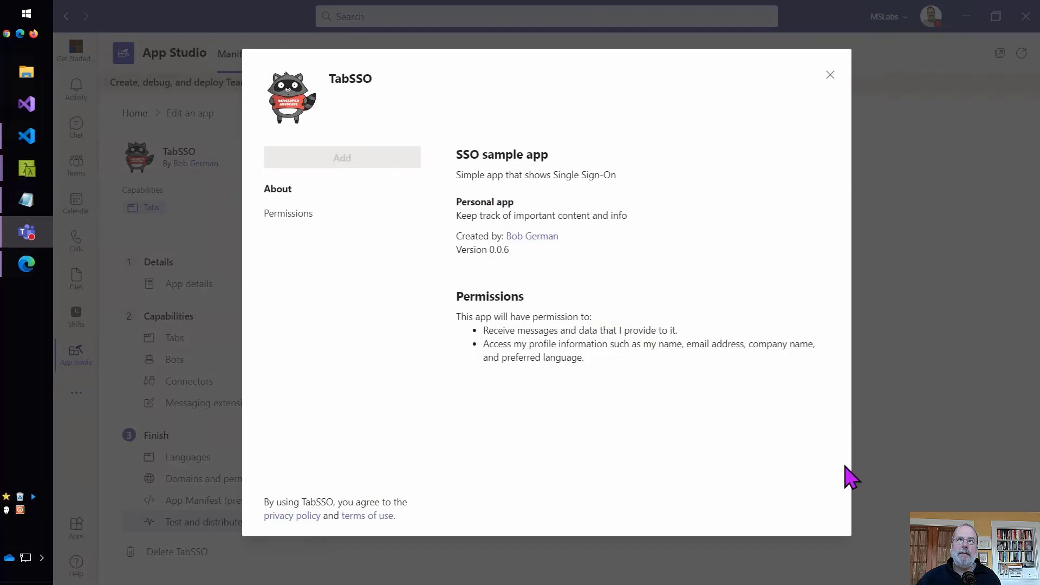
left_click(342, 157)
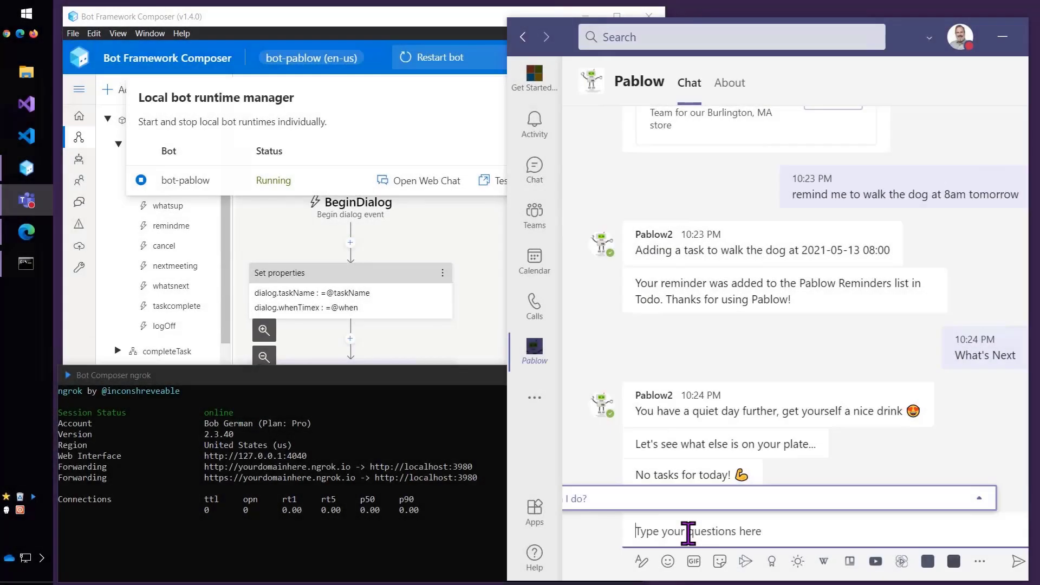
Step: Type 'remind me to walk the dog at 8am tomorrow' in the Pablow chat
type("remind me to wa")
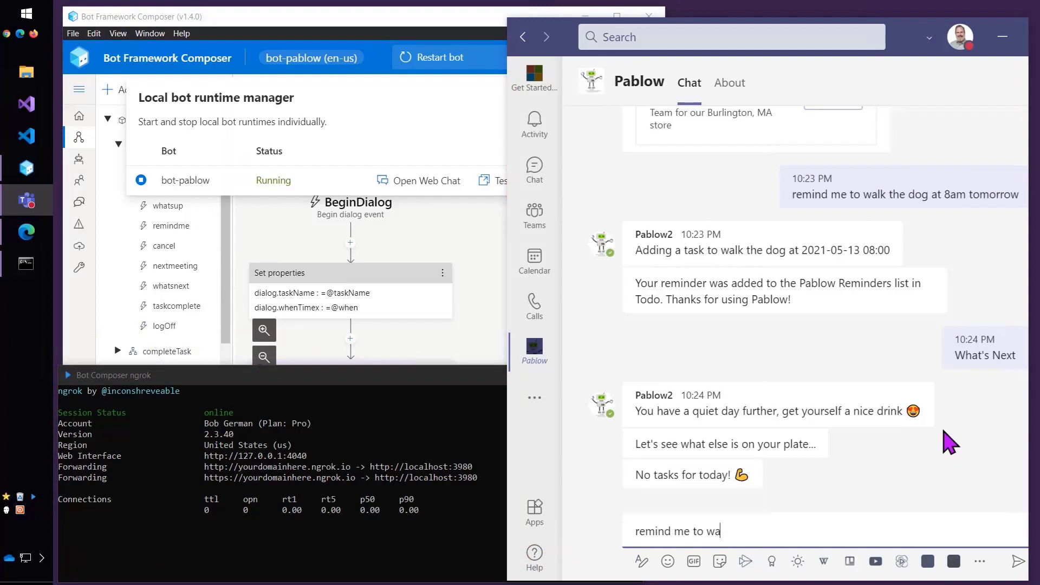
type("lk the dog at 8am")
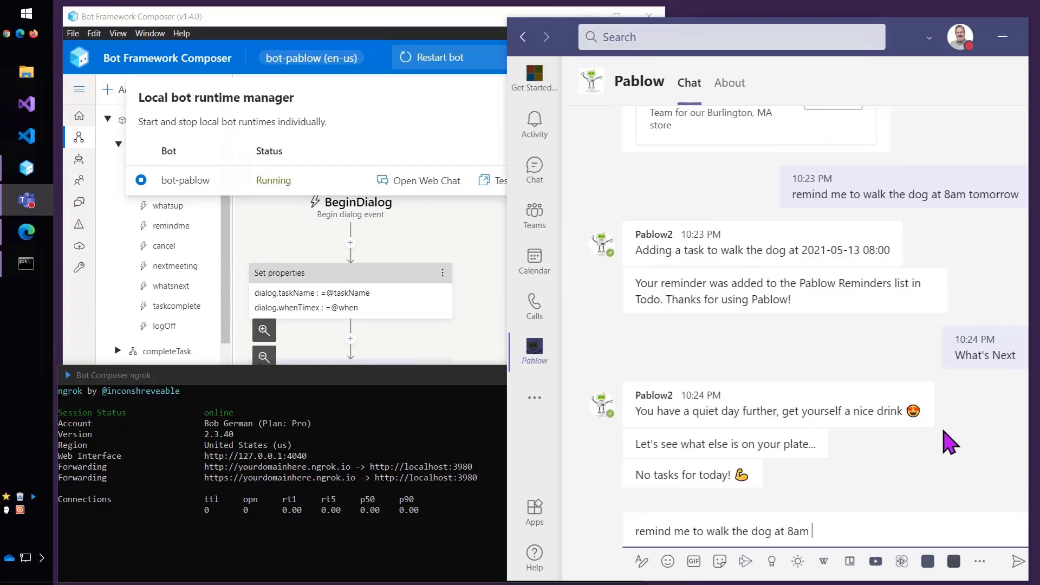
type("tomorrow")
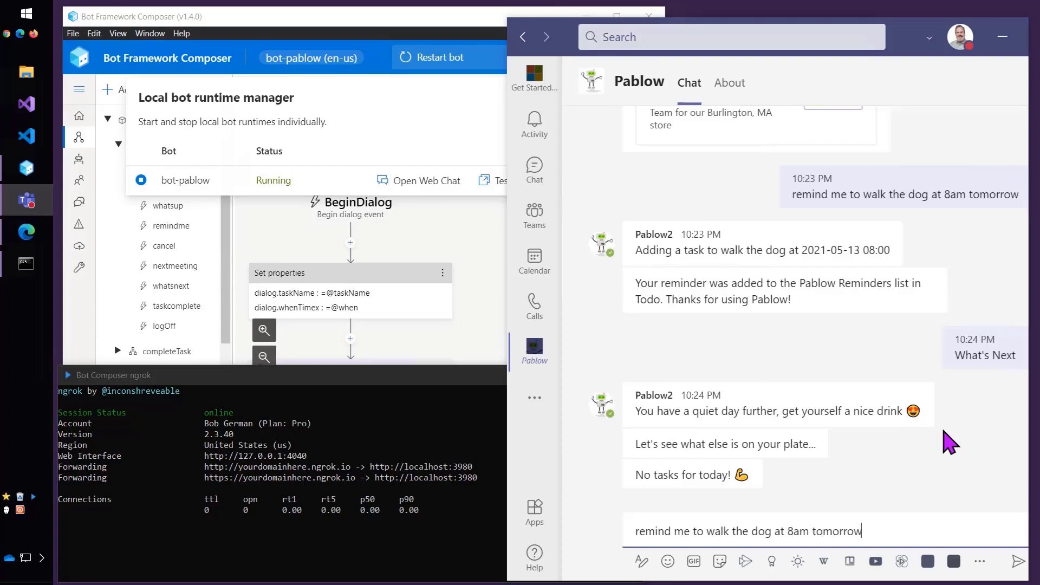